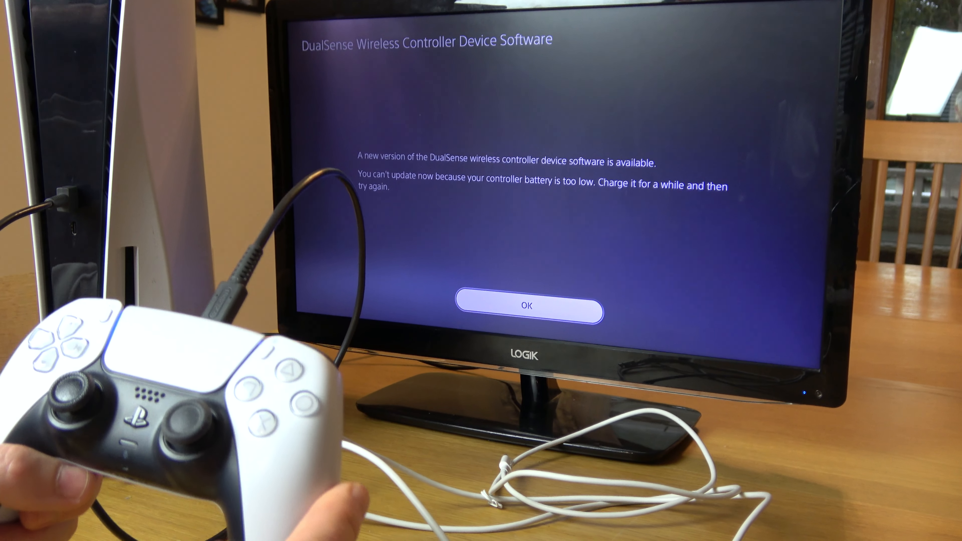
# Acknowledge the DualSense low-battery update message with OK, returning to the Games home row.
pyautogui.click(527, 306)
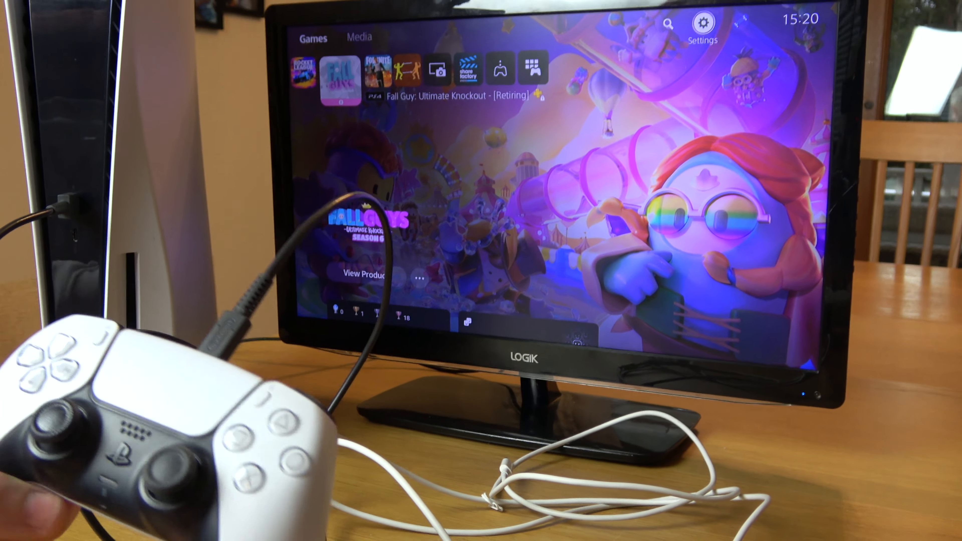